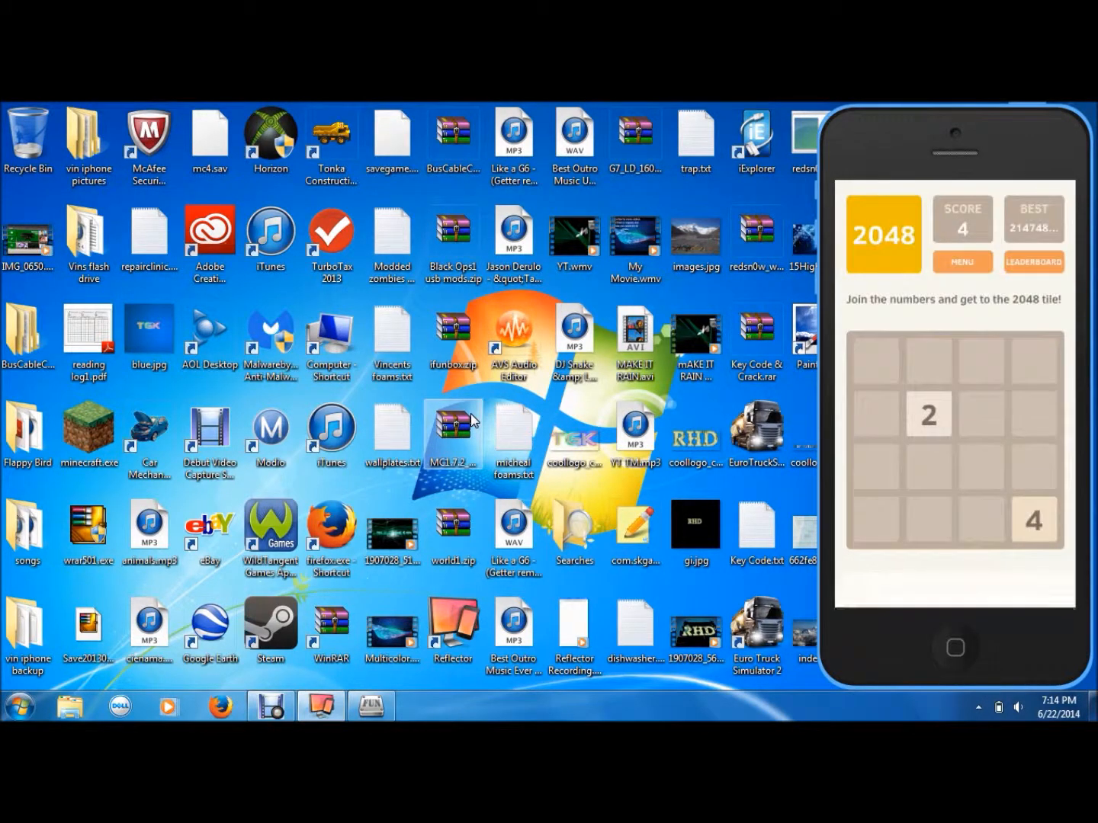
View the 2048 leaderboard on the mirrored iPhone and return to the game
{"action": "left_click", "coordinate": [1034, 262]}
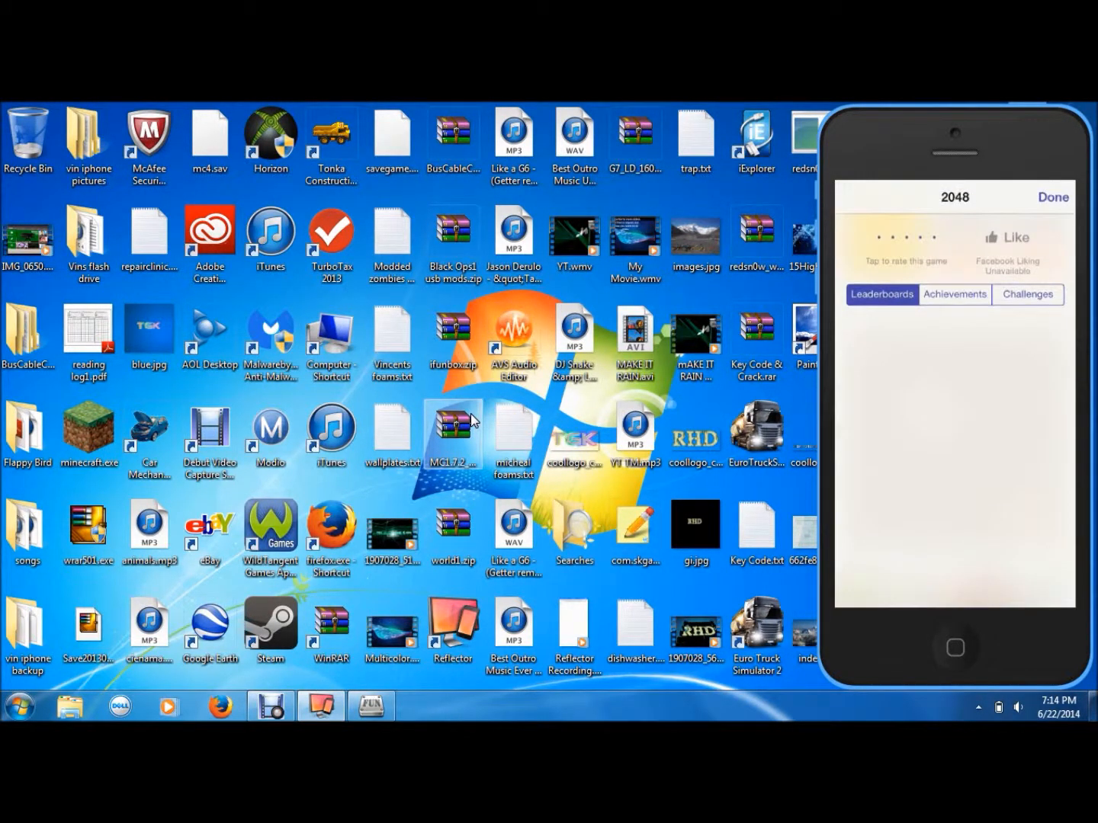
{"action": "left_click", "coordinate": [882, 294]}
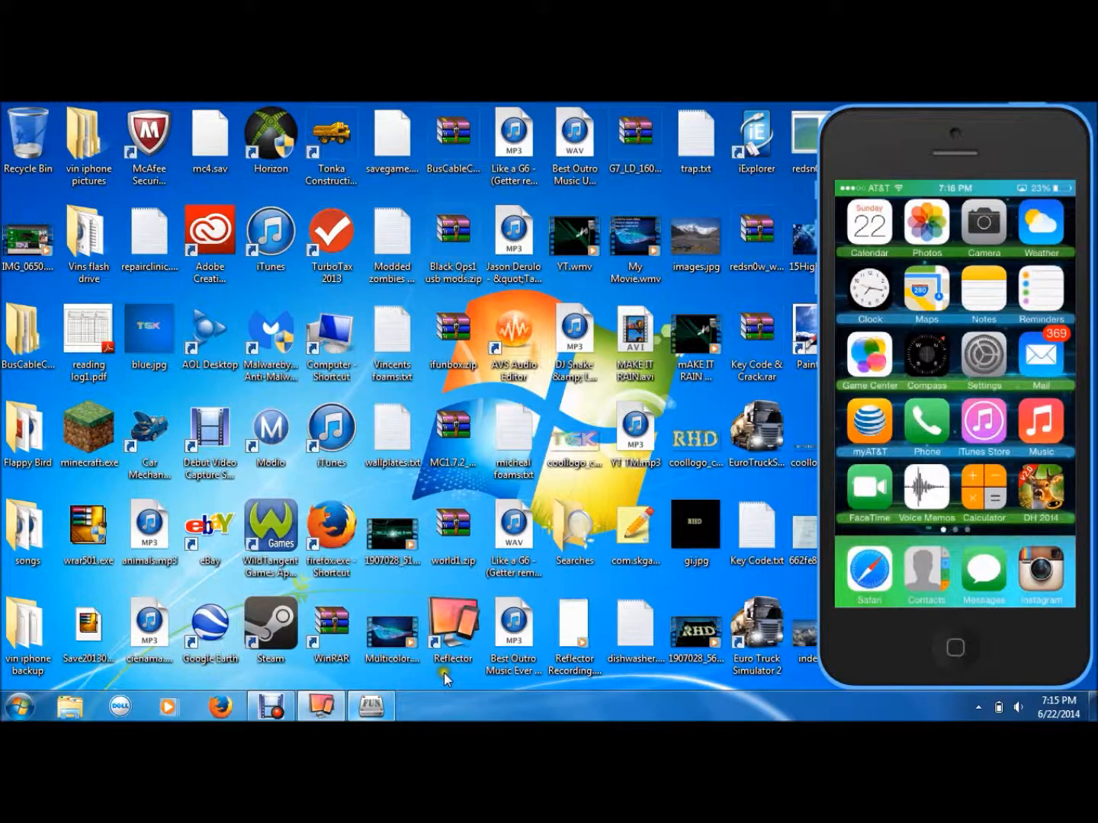
{"action": "mouse_move", "coordinate": [454, 598]}
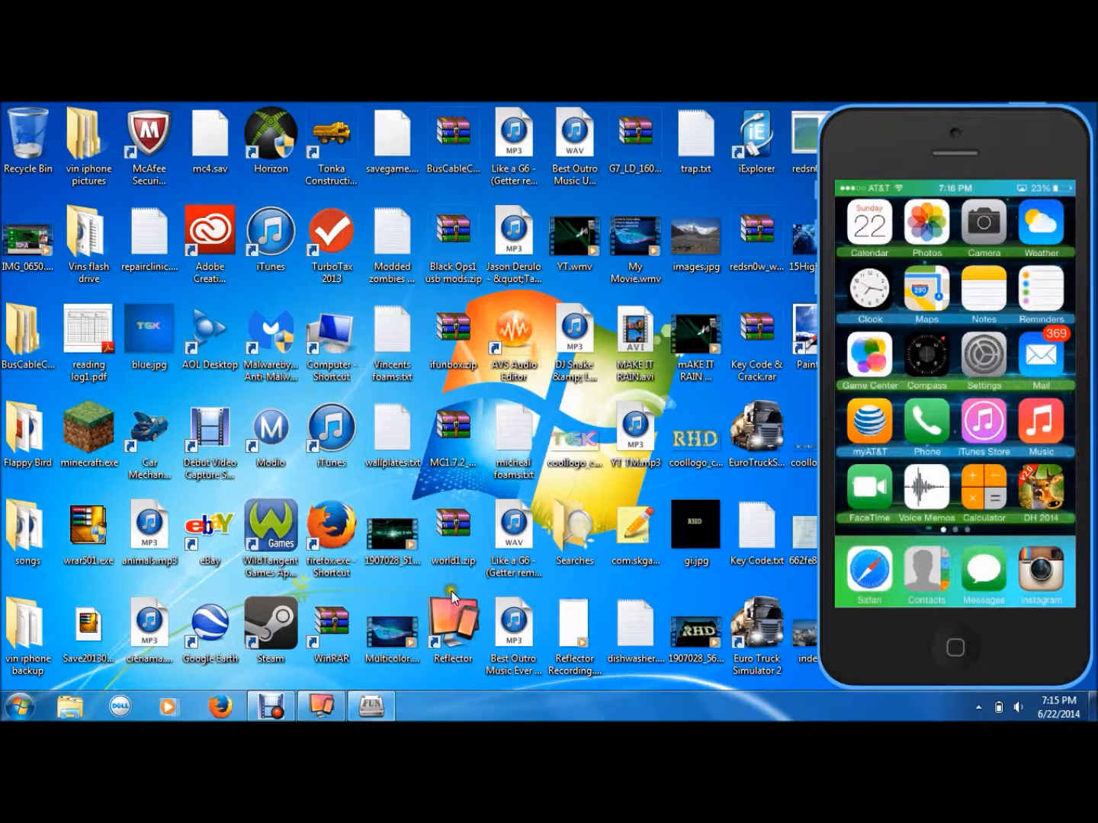
{"action": "mouse_move", "coordinate": [503, 694]}
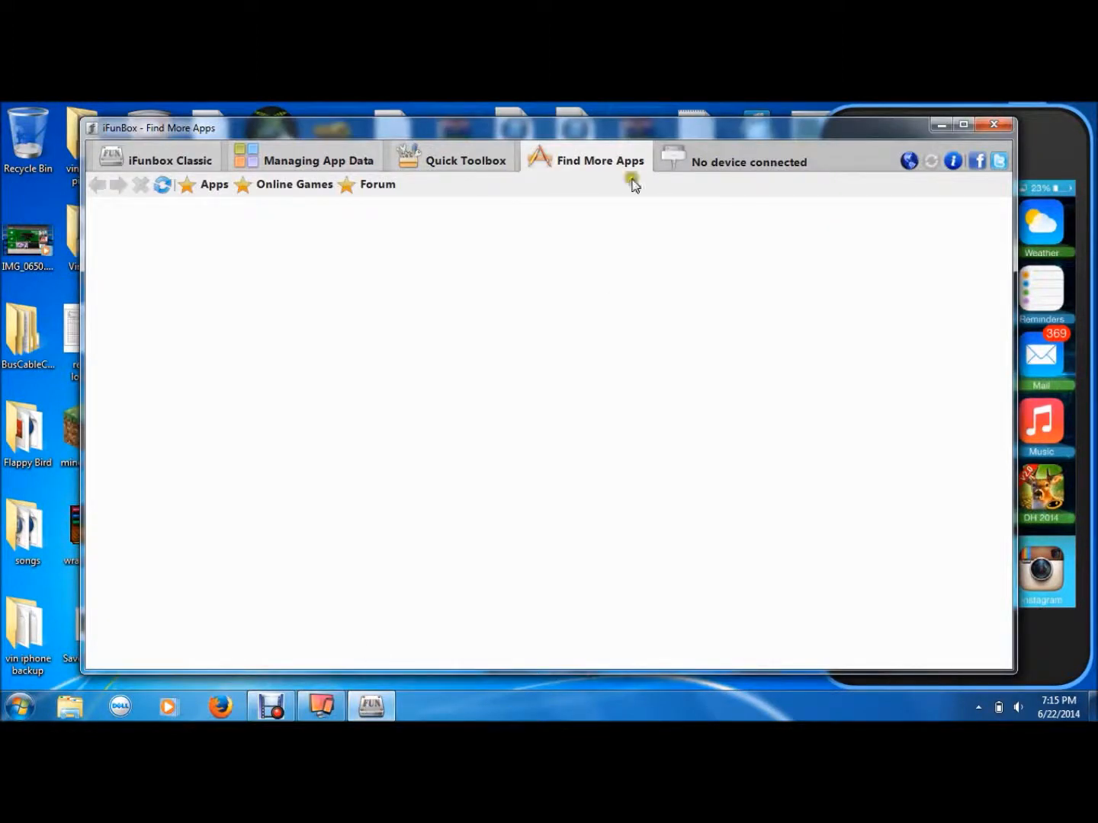
{"action": "mouse_move", "coordinate": [576, 130]}
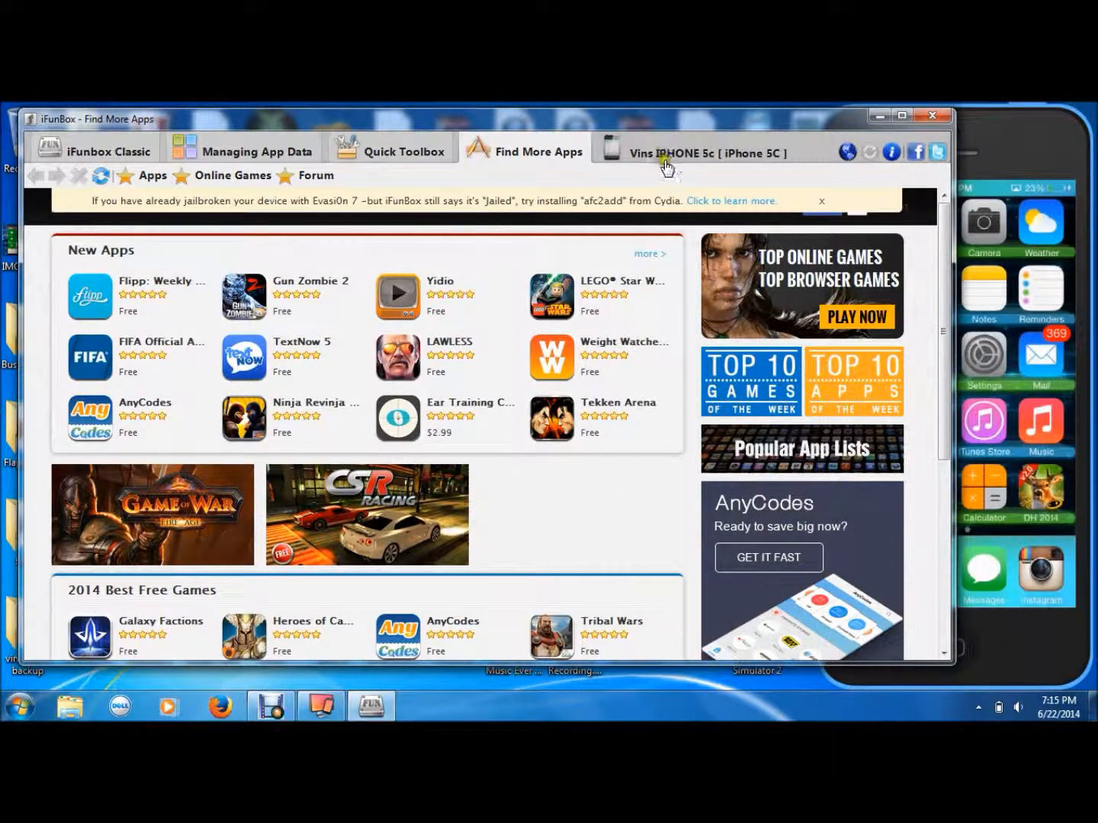
{"action": "mouse_move", "coordinate": [999, 506]}
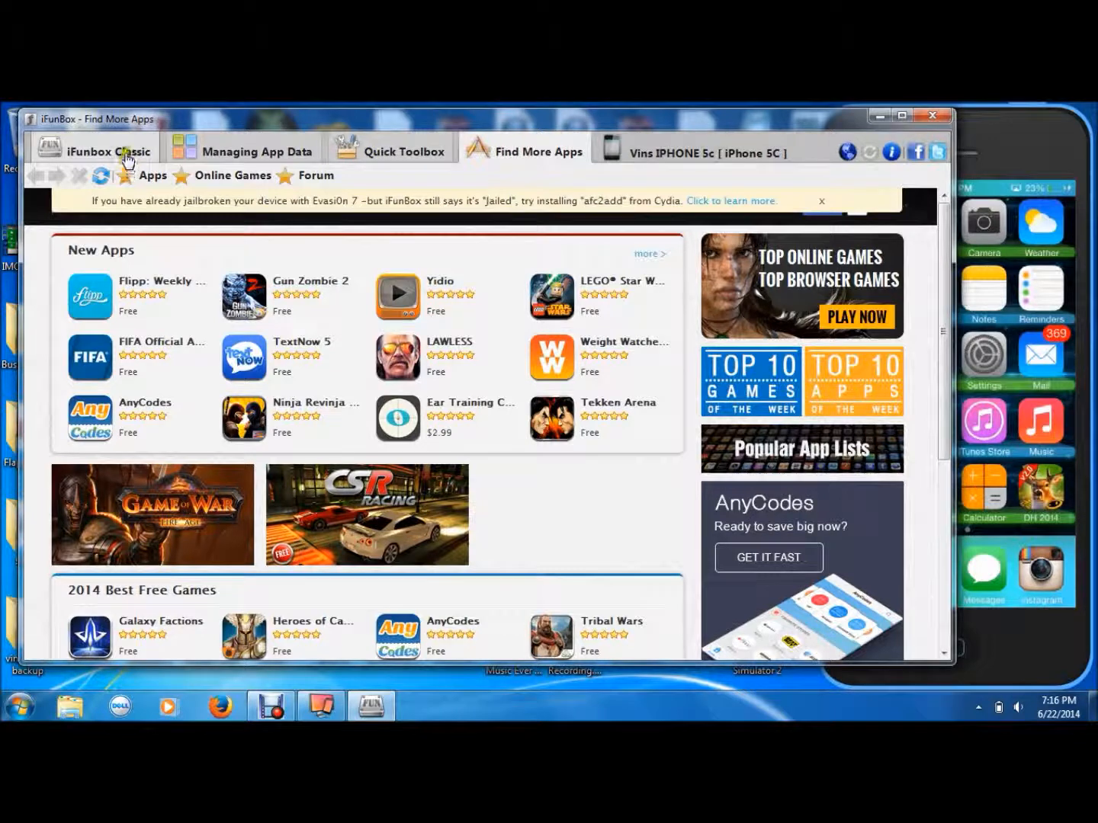
Switch iFunBox to the Classic file-browsing view of the connected iPhone
{"action": "left_click", "coordinate": [107, 151]}
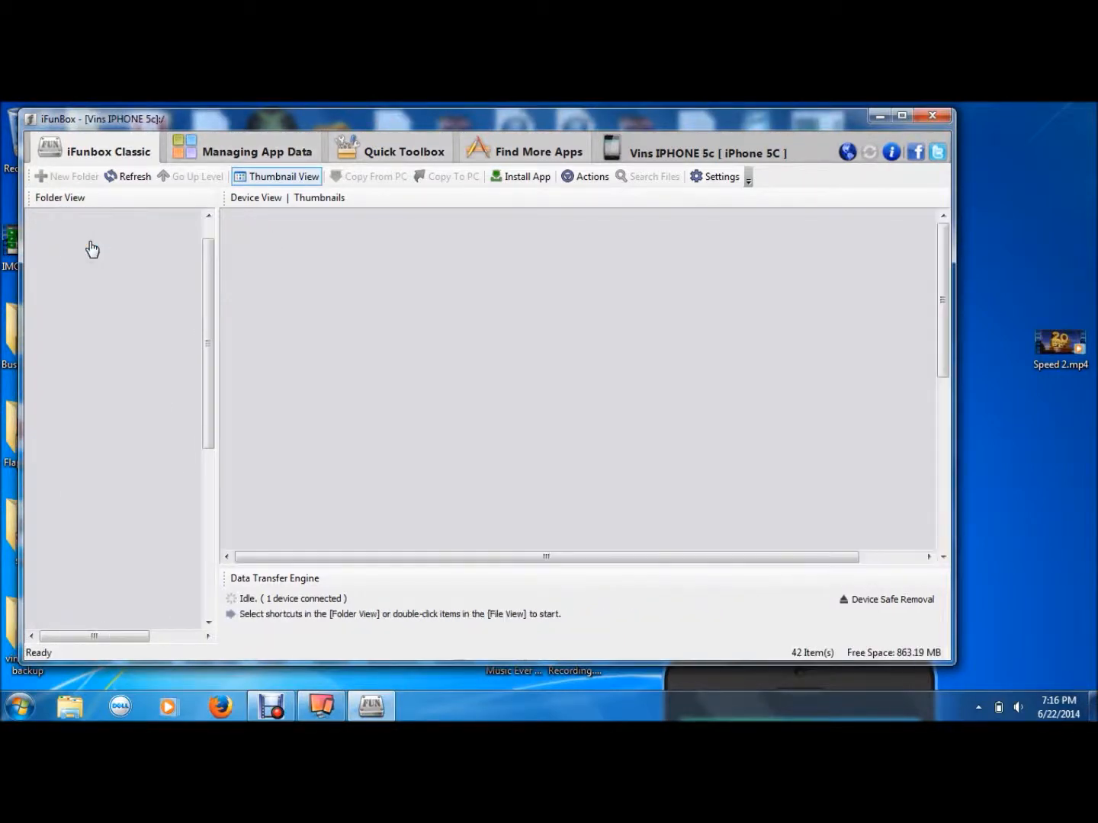
Browse into the 2048 app's Library/Preferences folder holding com.ketchapp.2048.plist
{"action": "left_click", "coordinate": [122, 232]}
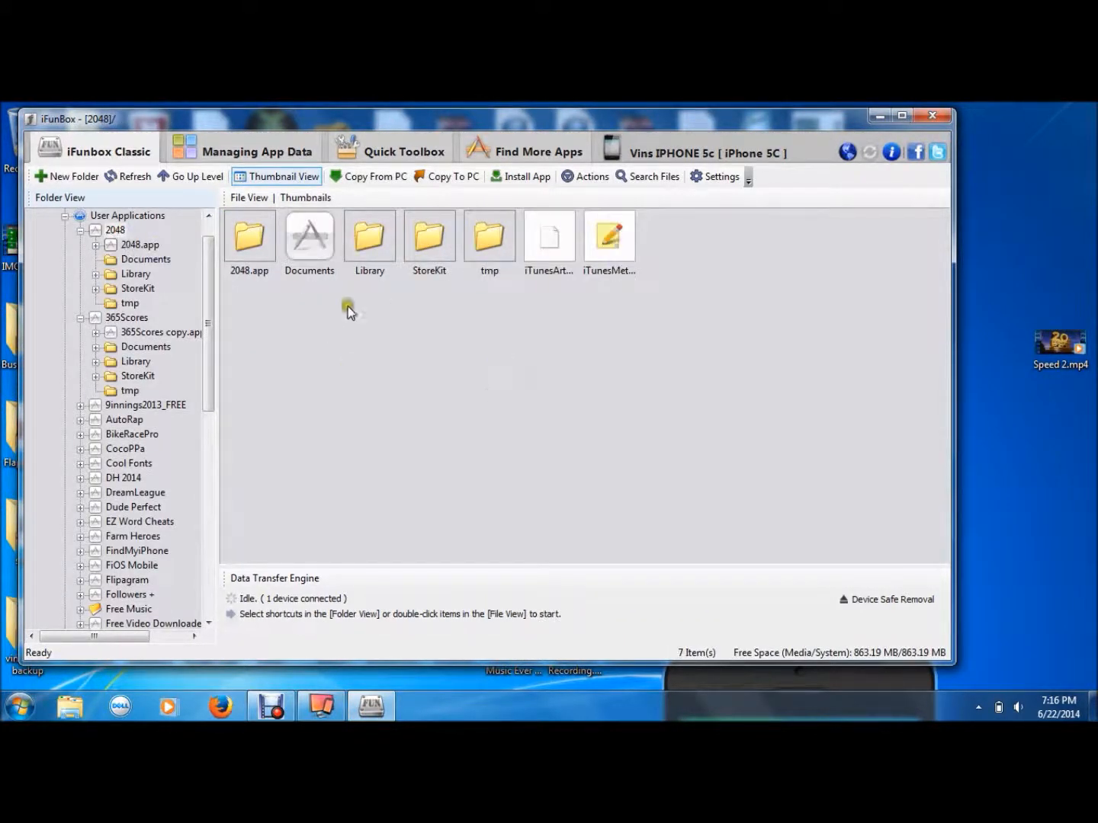
{"action": "double_click", "coordinate": [369, 235]}
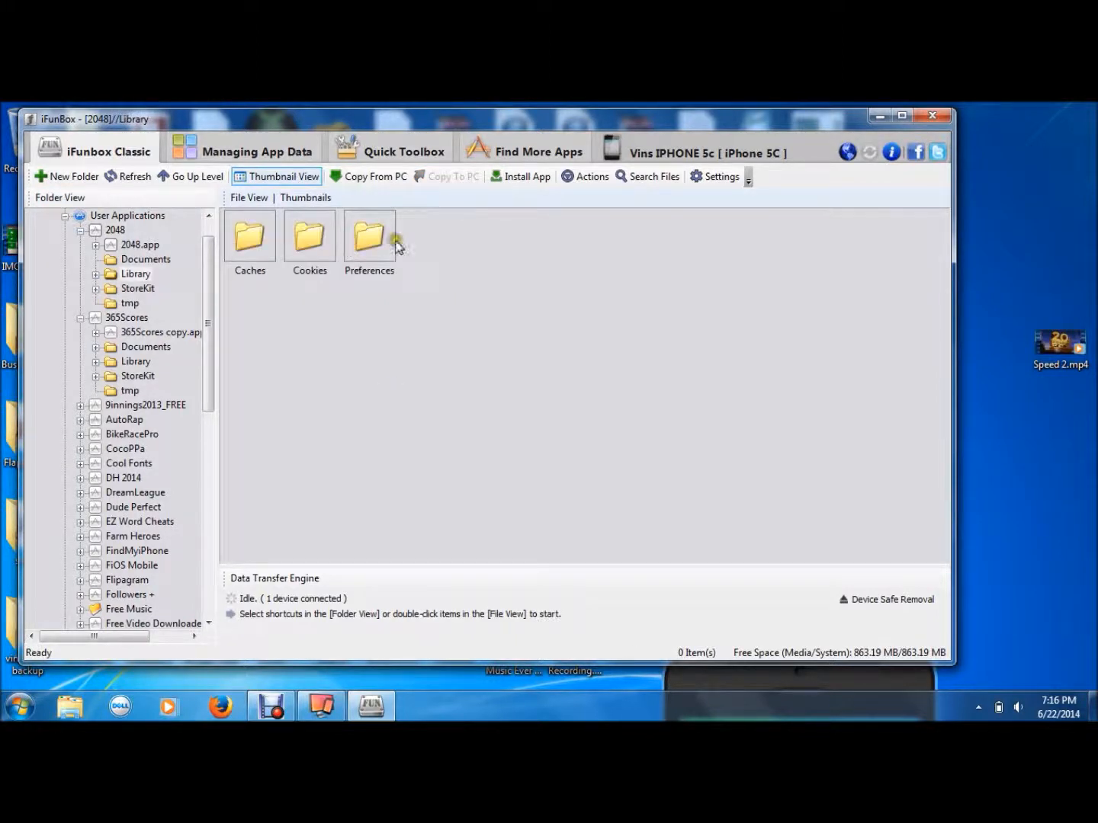
{"action": "double_click", "coordinate": [369, 236]}
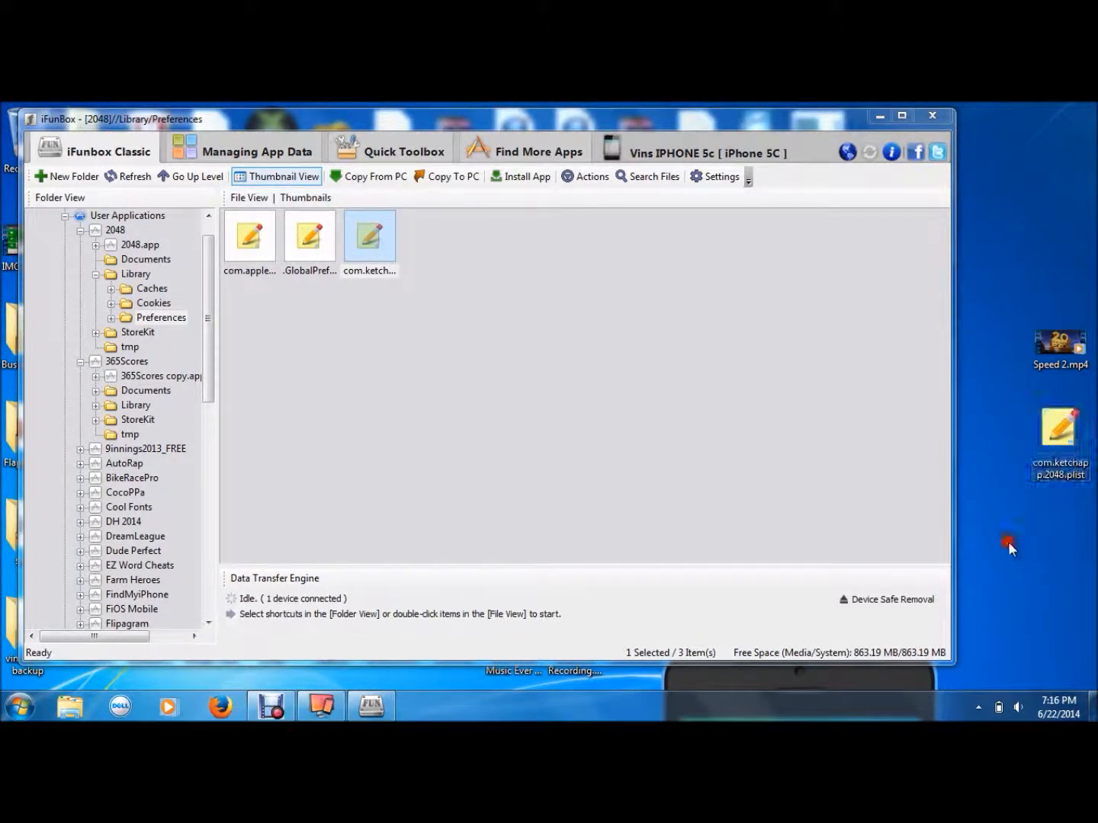
{"action": "mouse_move", "coordinate": [1067, 534]}
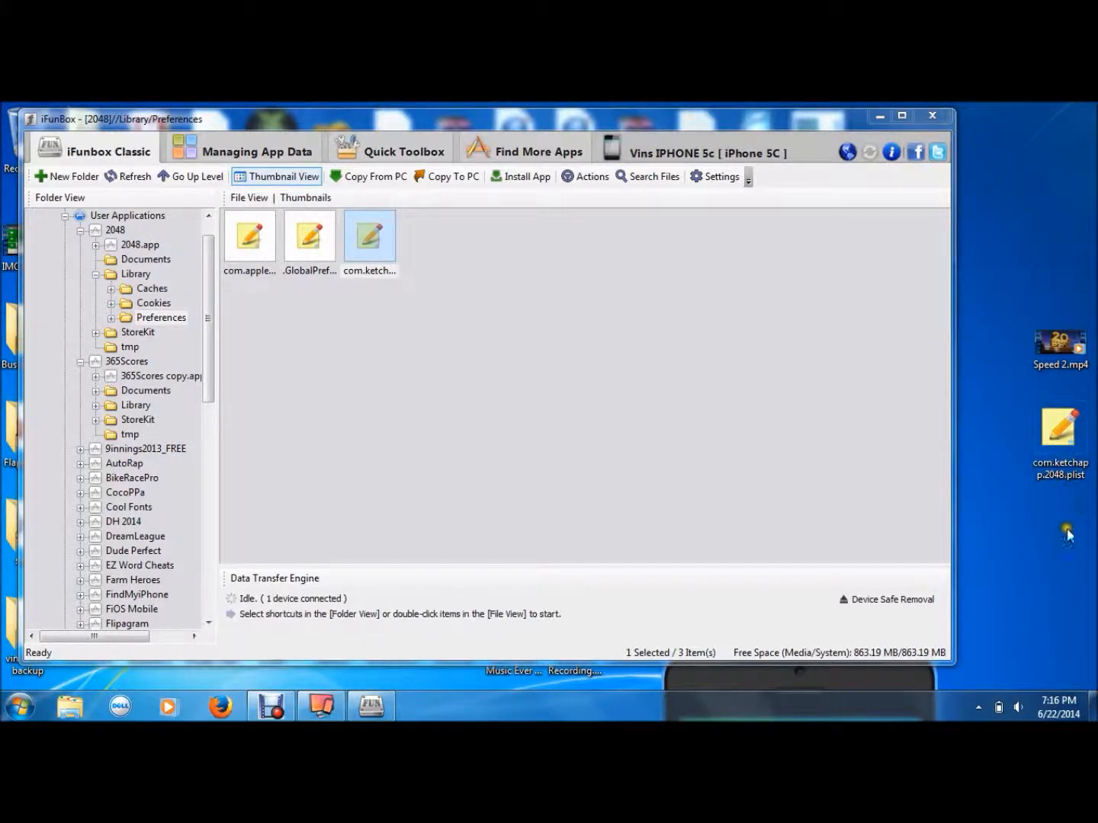
{"action": "mouse_move", "coordinate": [1040, 511]}
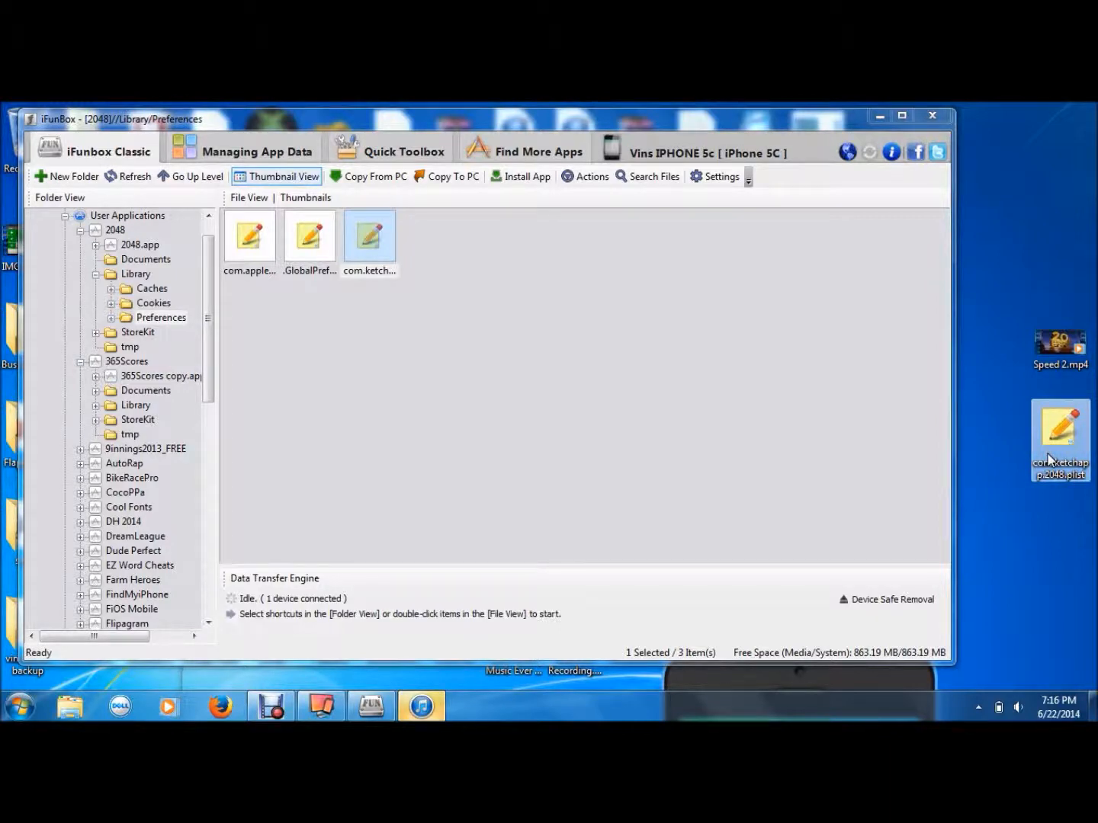
Find the 'highscore' entry in the desktop copy of com.ketchapp.2048.plist using plist Editor Pro
{"action": "double_click", "coordinate": [1061, 435]}
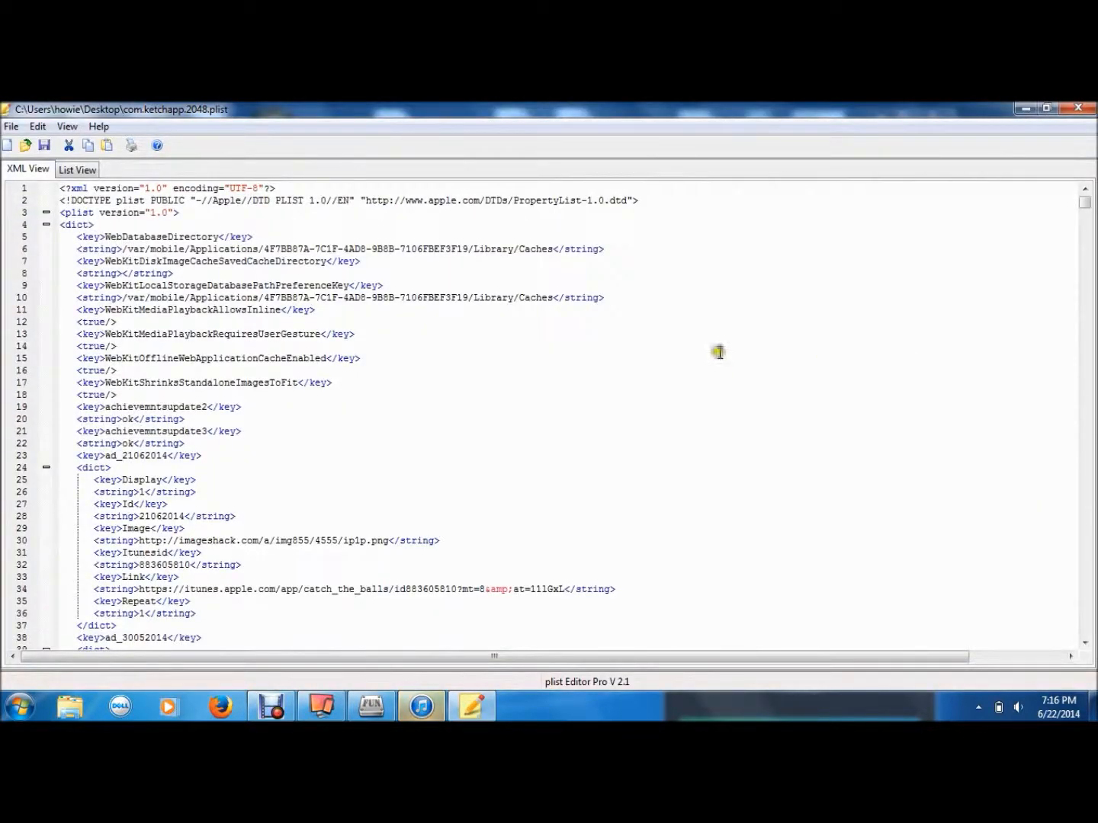
{"action": "scroll", "scroll_direction": "down", "scroll_amount": 3}
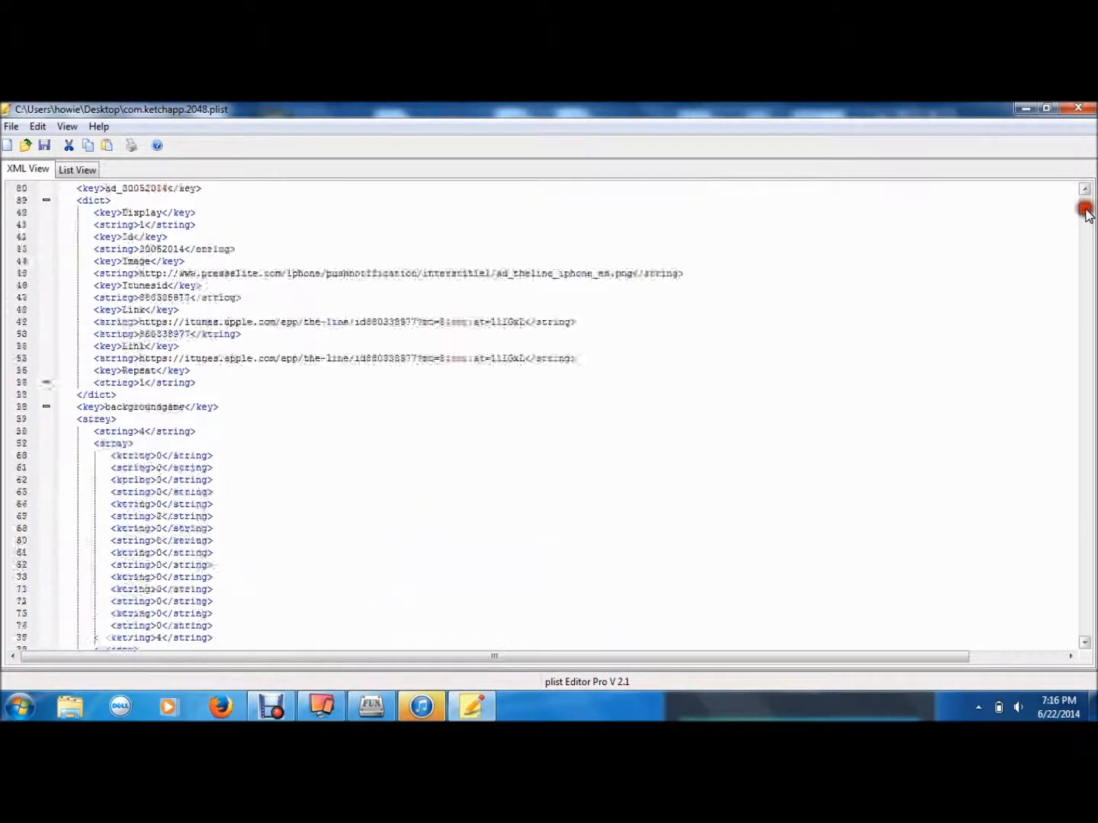
{"action": "scroll", "scroll_direction": "down", "scroll_amount": 3}
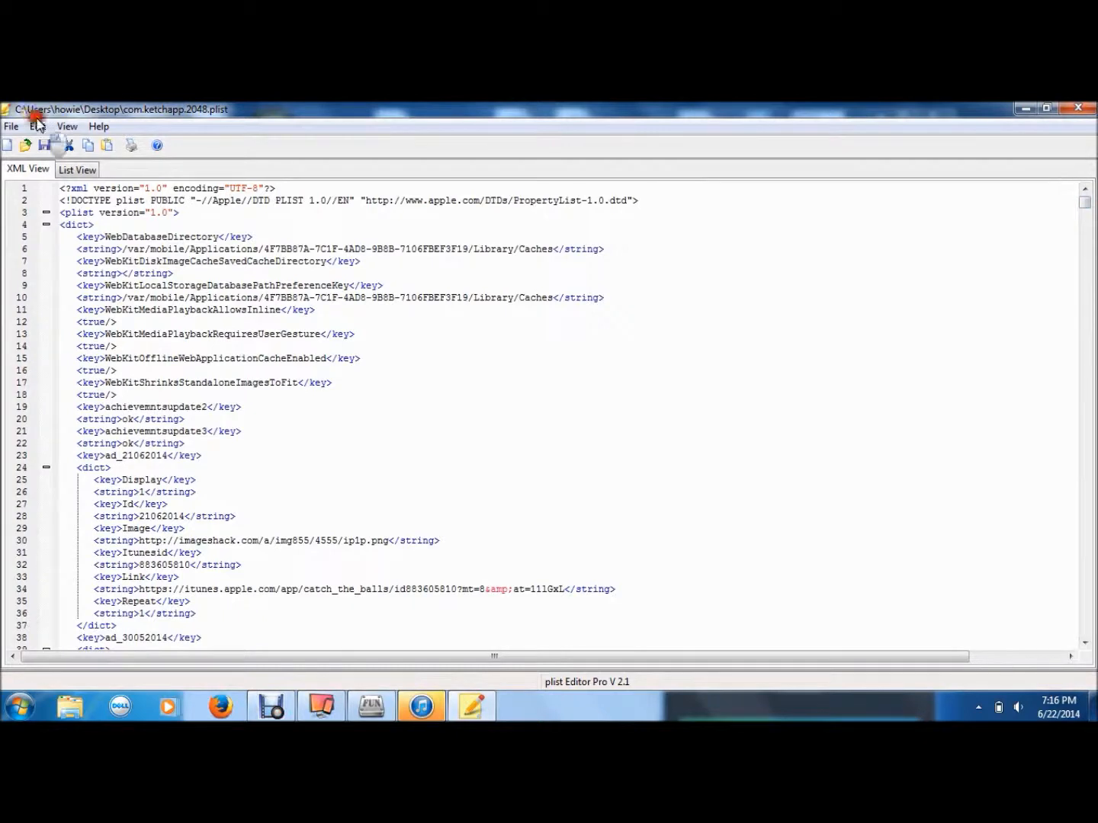
{"action": "left_click", "coordinate": [37, 126]}
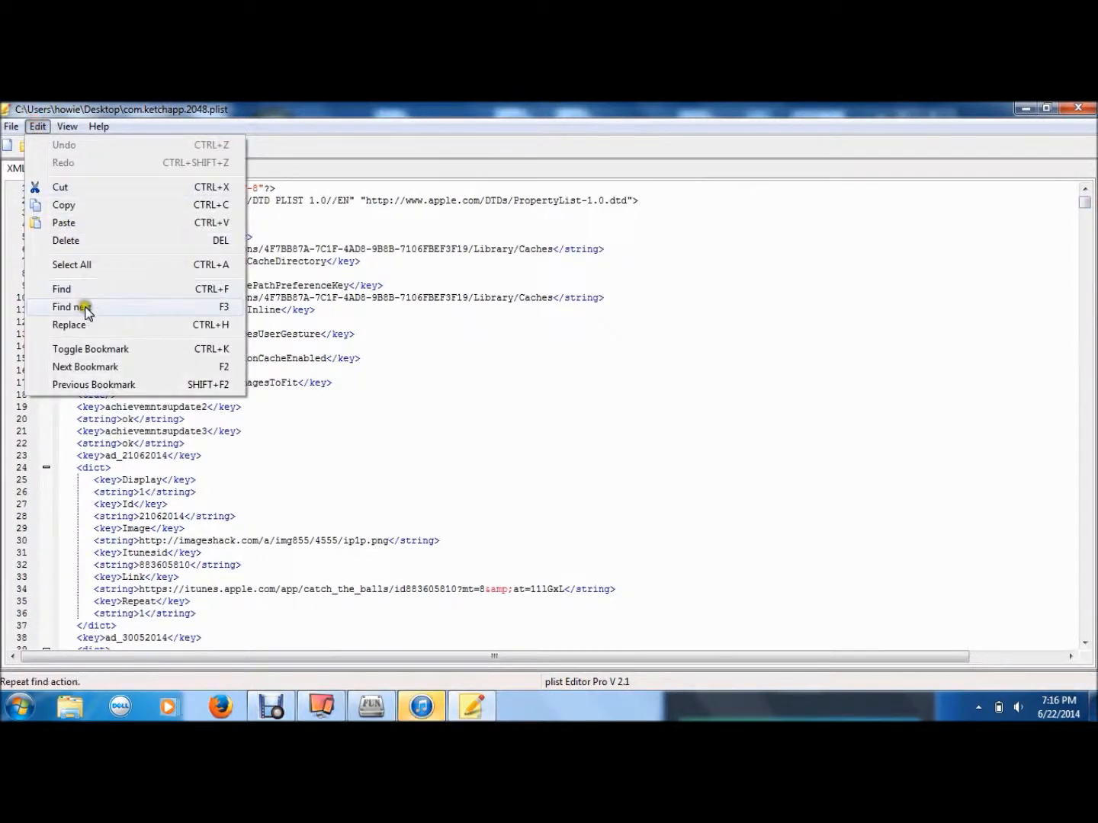
{"action": "left_click", "coordinate": [61, 289]}
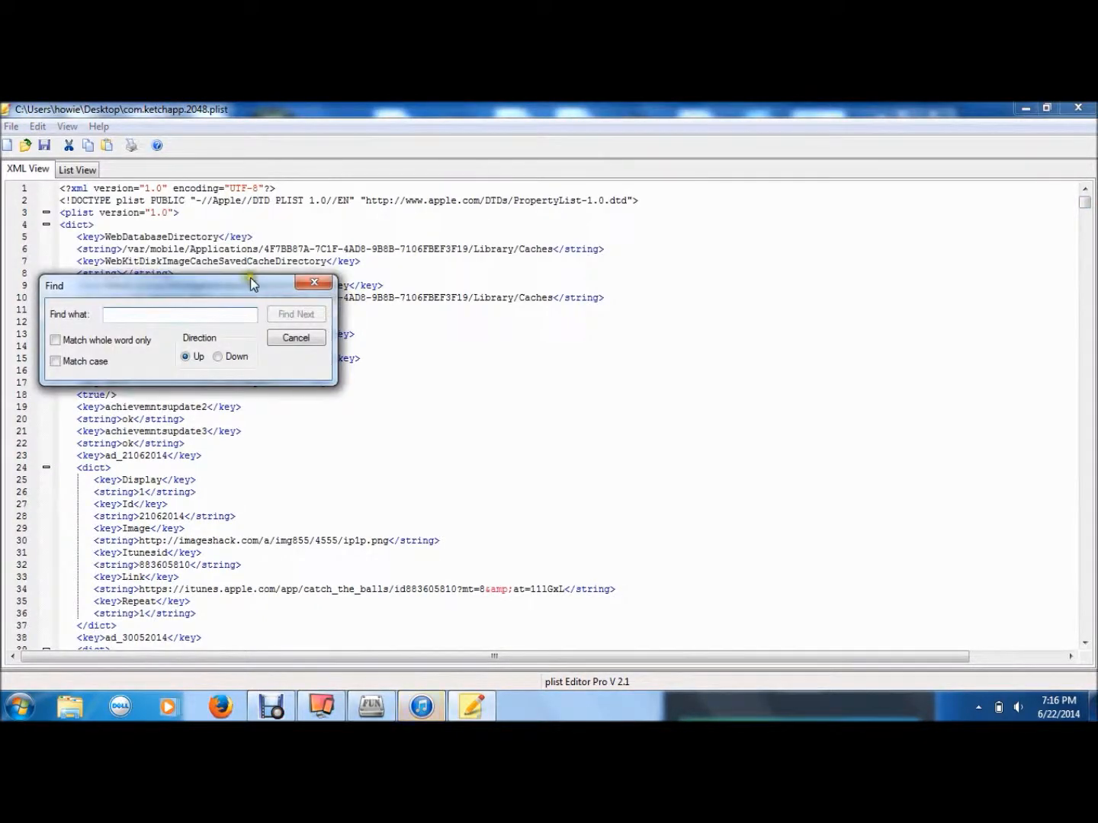
{"action": "type", "text": "highscore"}
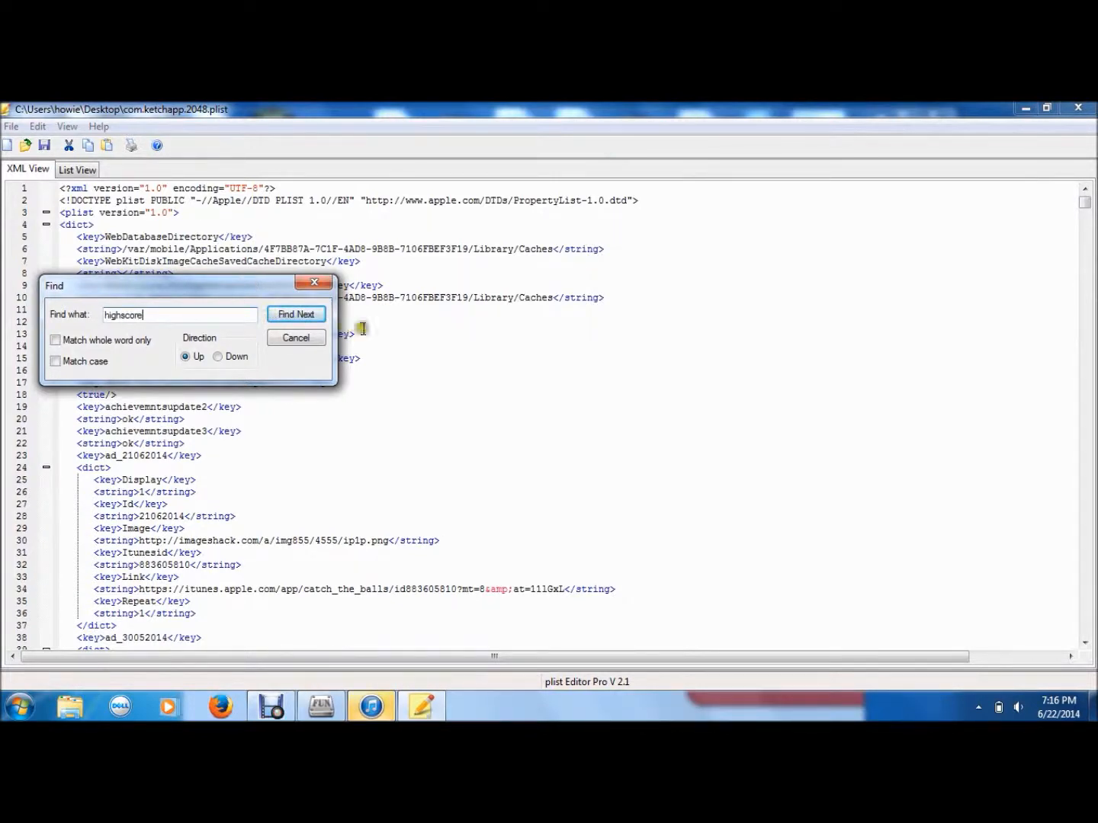
{"action": "left_click", "coordinate": [296, 314]}
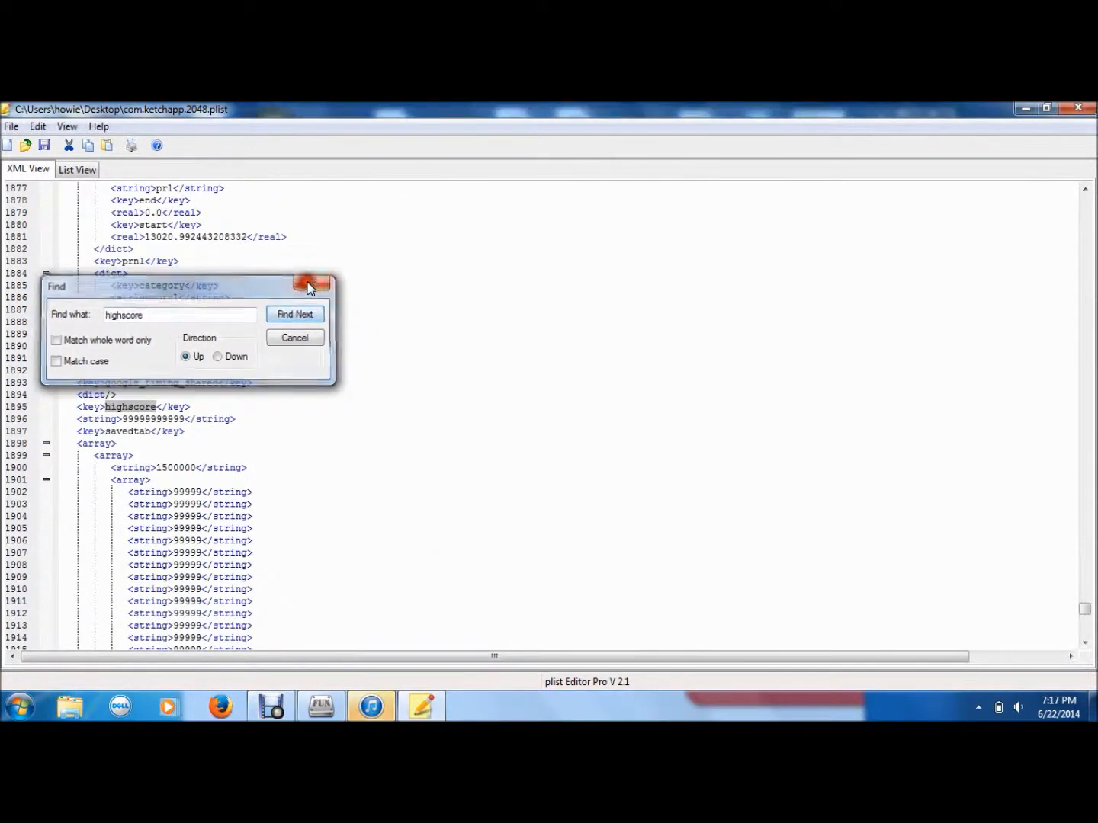
Check the highscore value is a long string of nines and leave the editor for iFunBox
{"action": "left_click", "coordinate": [311, 284]}
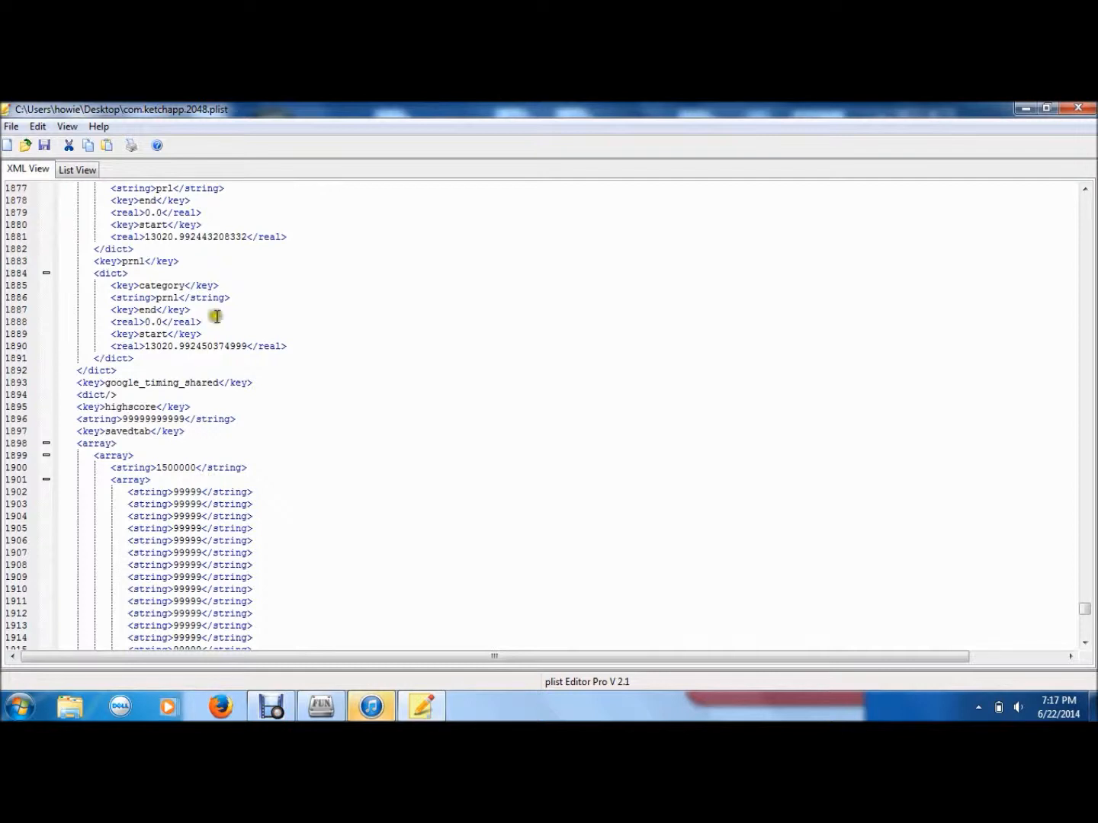
{"action": "mouse_move", "coordinate": [191, 460]}
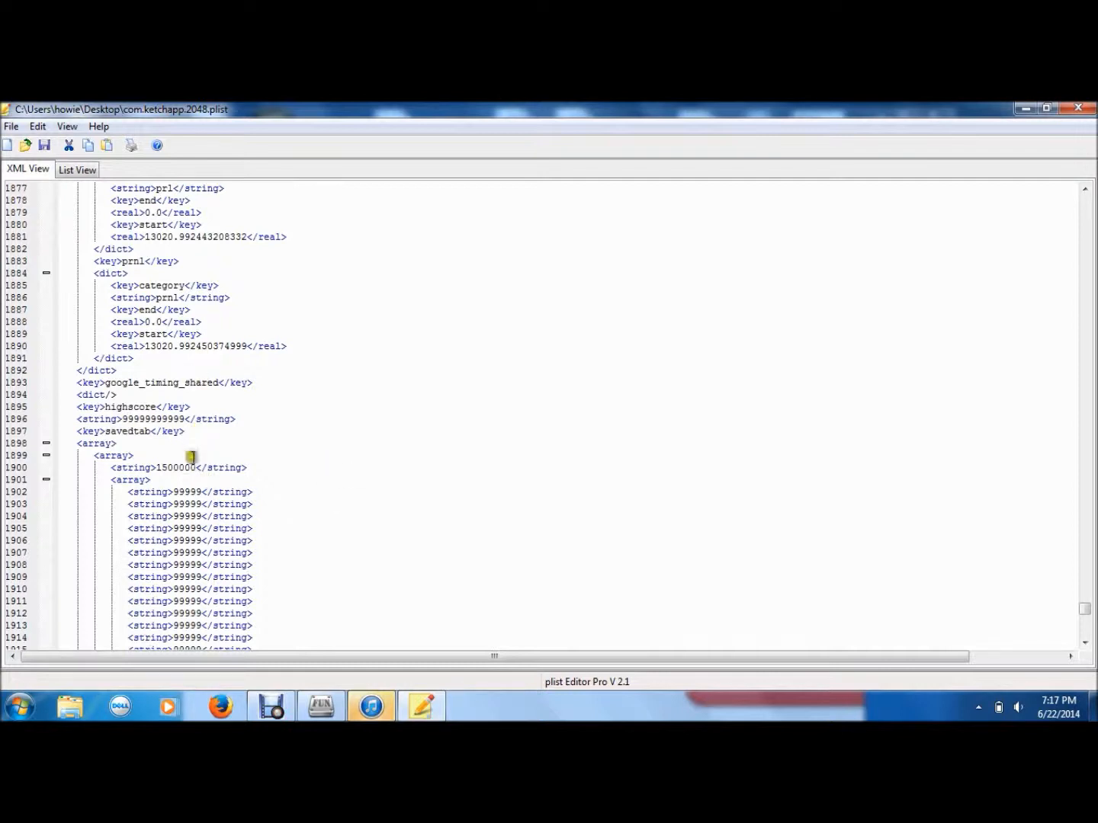
{"action": "scroll", "scroll_direction": "down", "scroll_amount": 3}
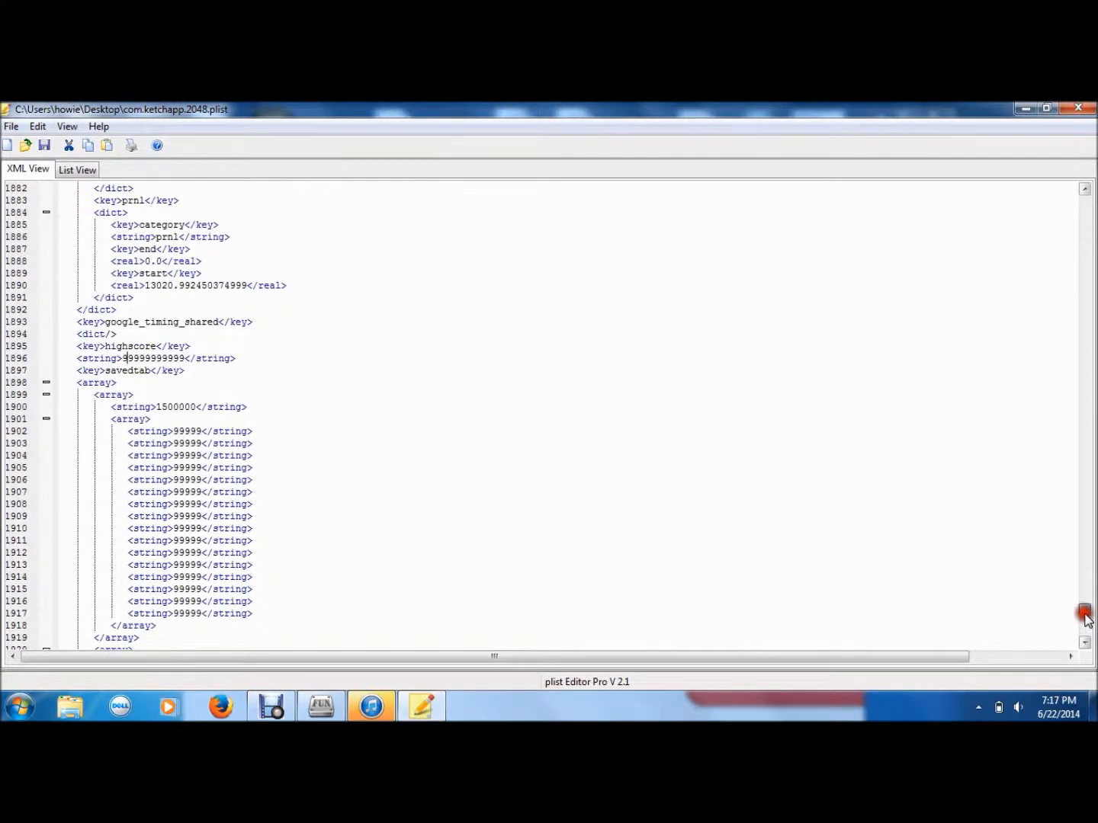
{"action": "scroll", "scroll_direction": "up", "scroll_amount": 3}
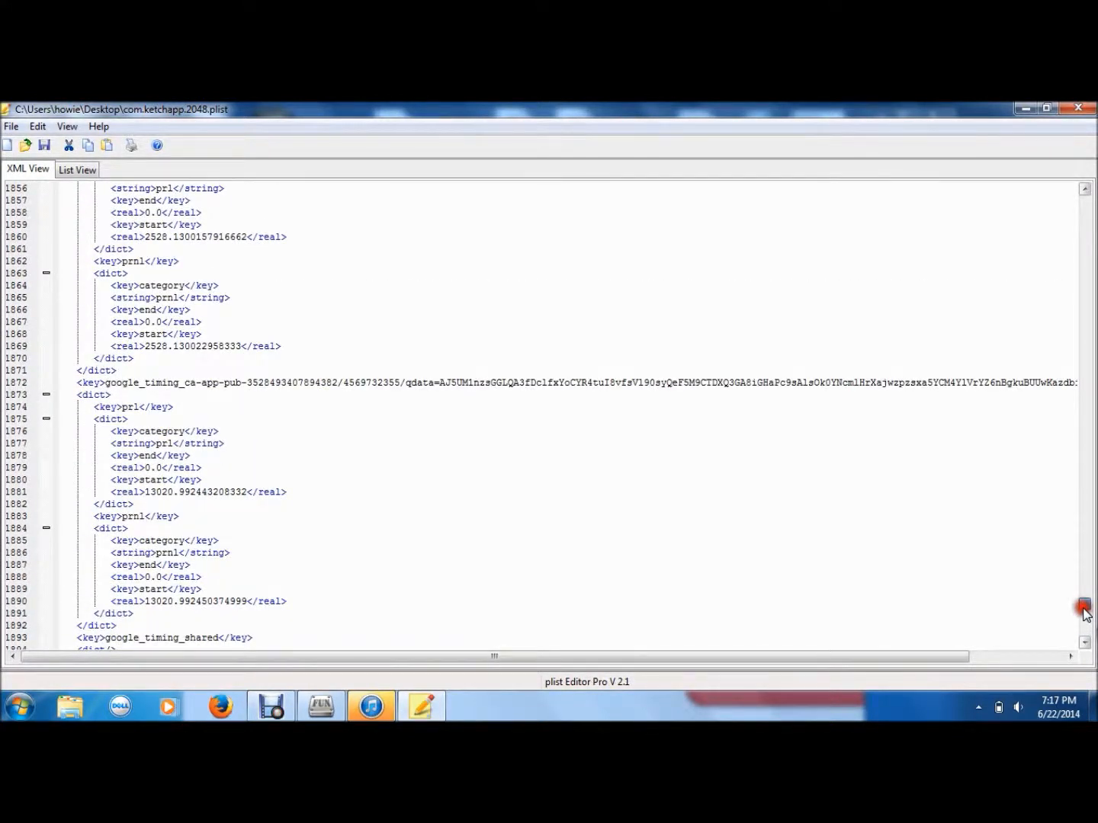
{"action": "left_click", "coordinate": [11, 125]}
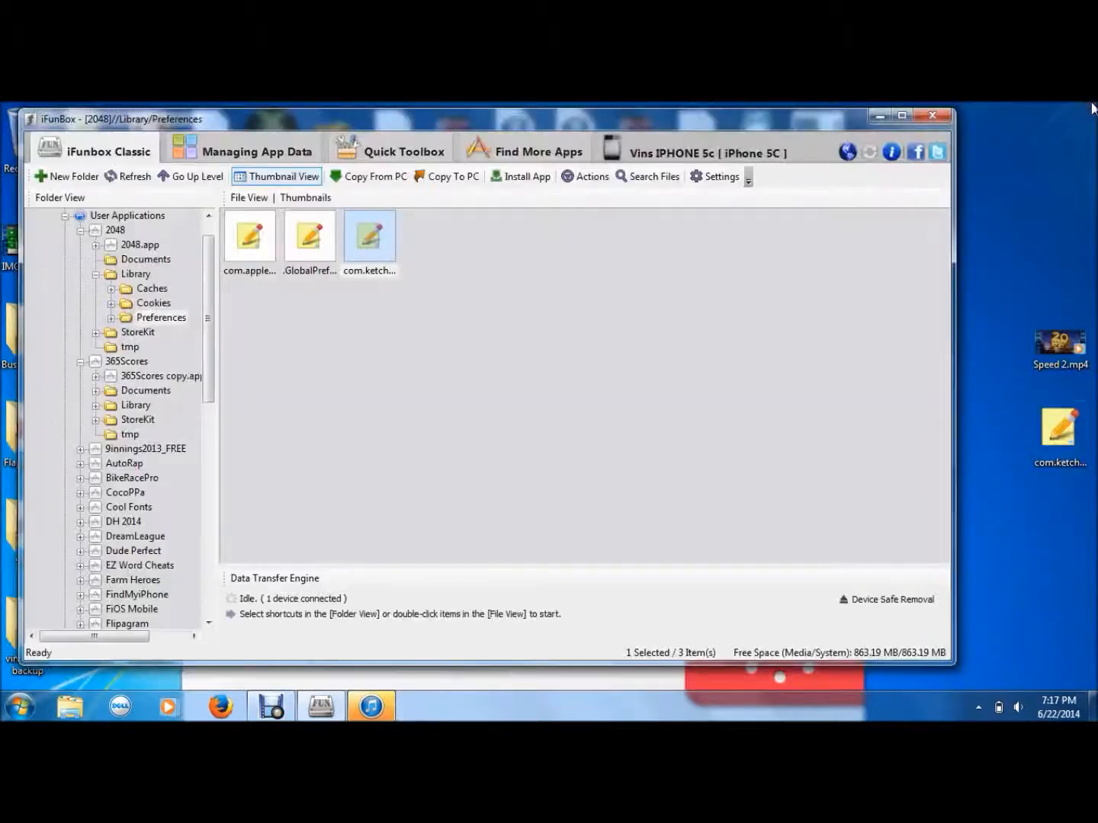
Delete the original com.ketchapp.2048.plist from the iPhone's Preferences folder and confirm
{"action": "left_click", "coordinate": [406, 357]}
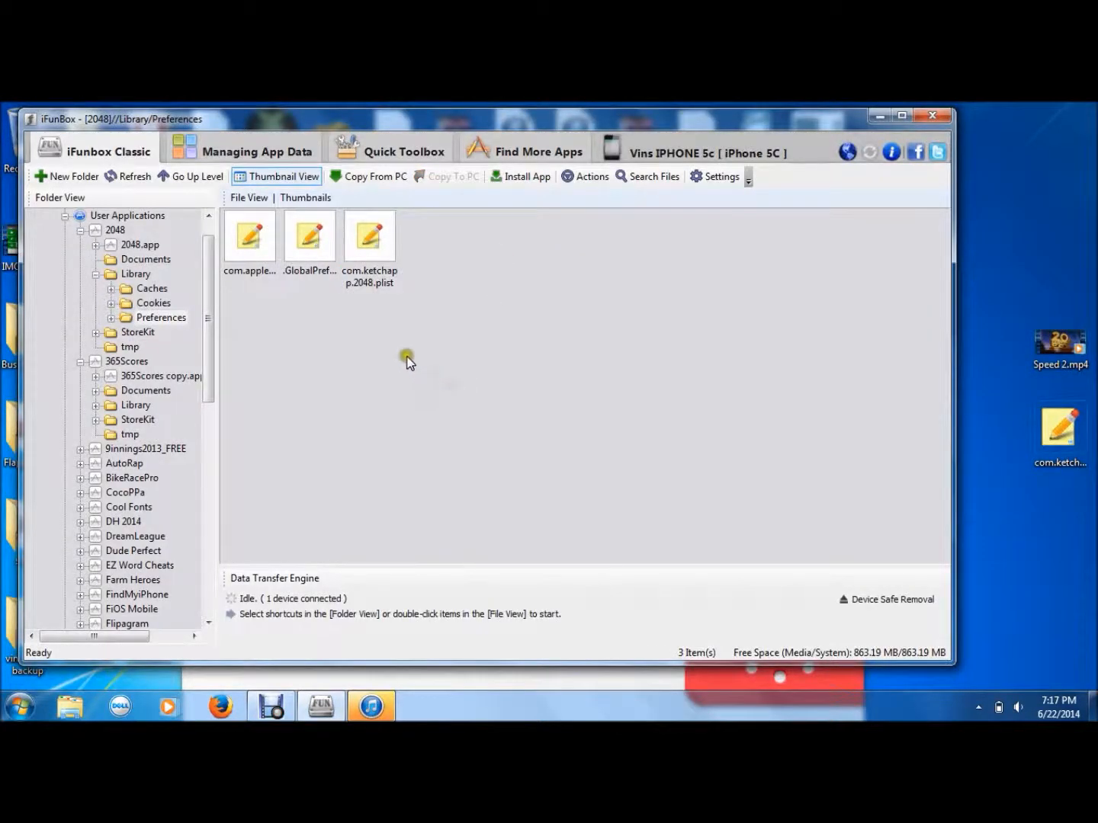
{"action": "mouse_move", "coordinate": [381, 253]}
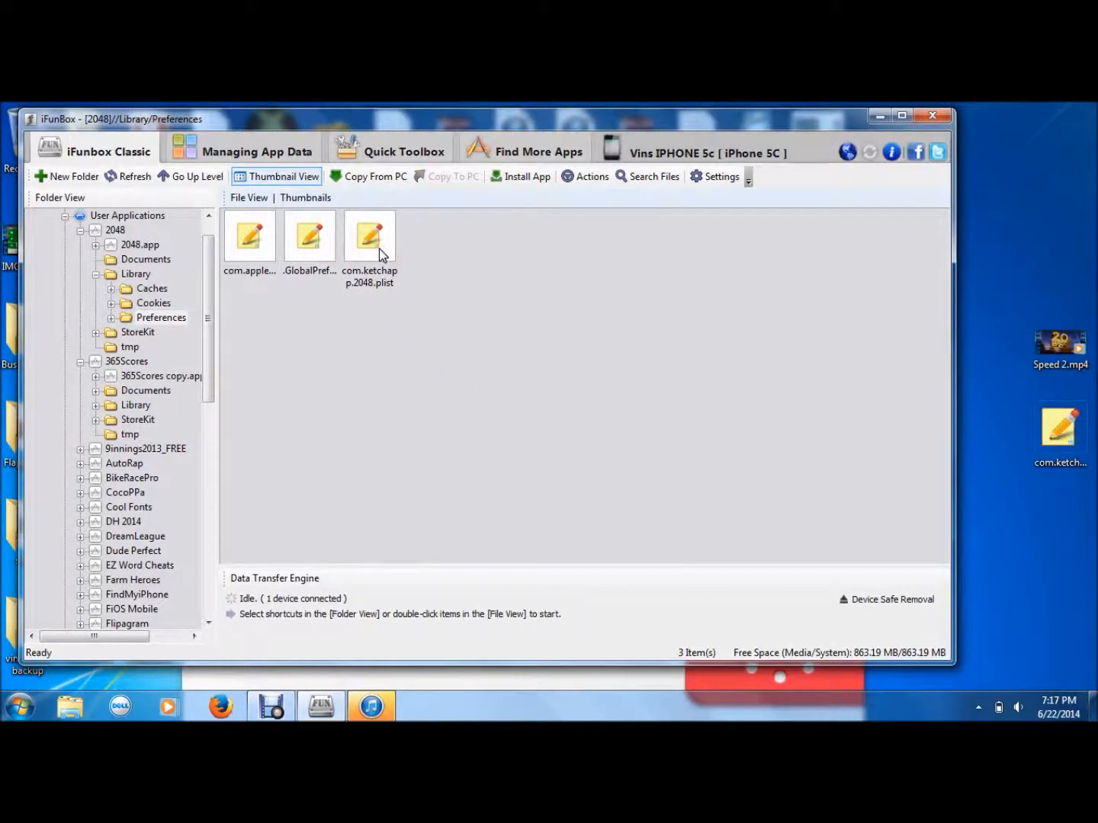
{"action": "left_click", "coordinate": [369, 234]}
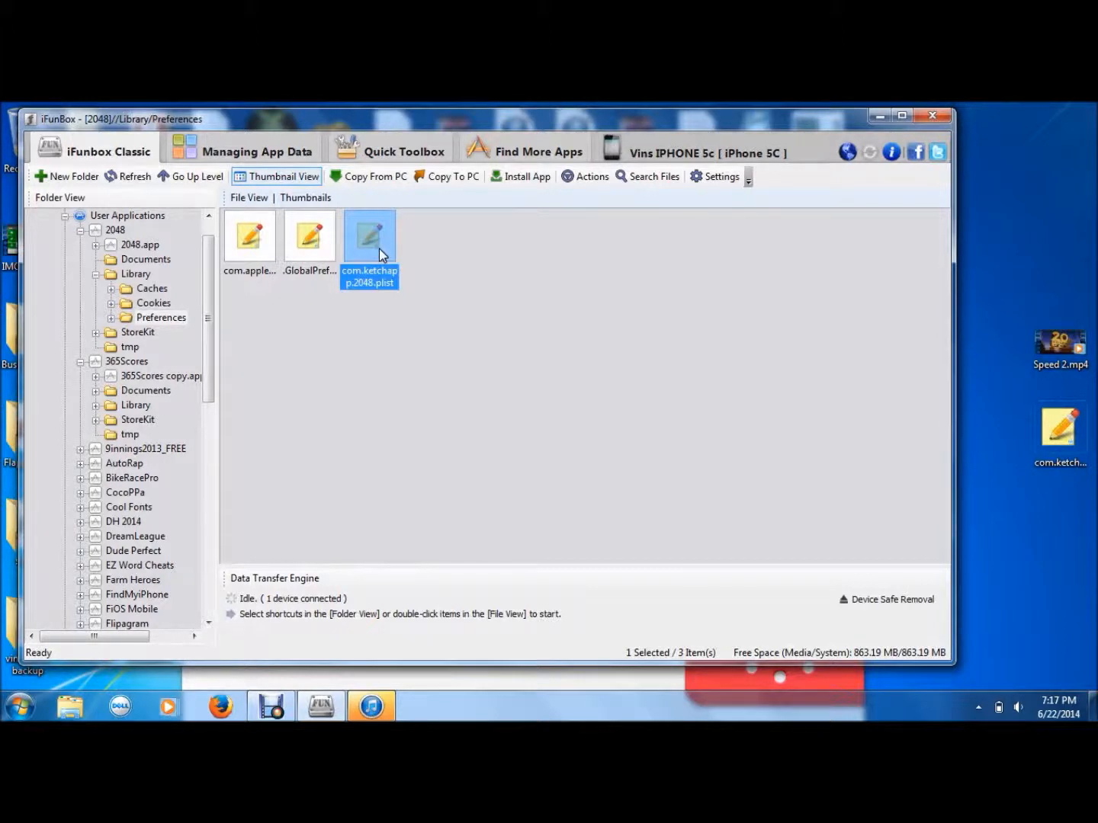
{"action": "right_click", "coordinate": [369, 235]}
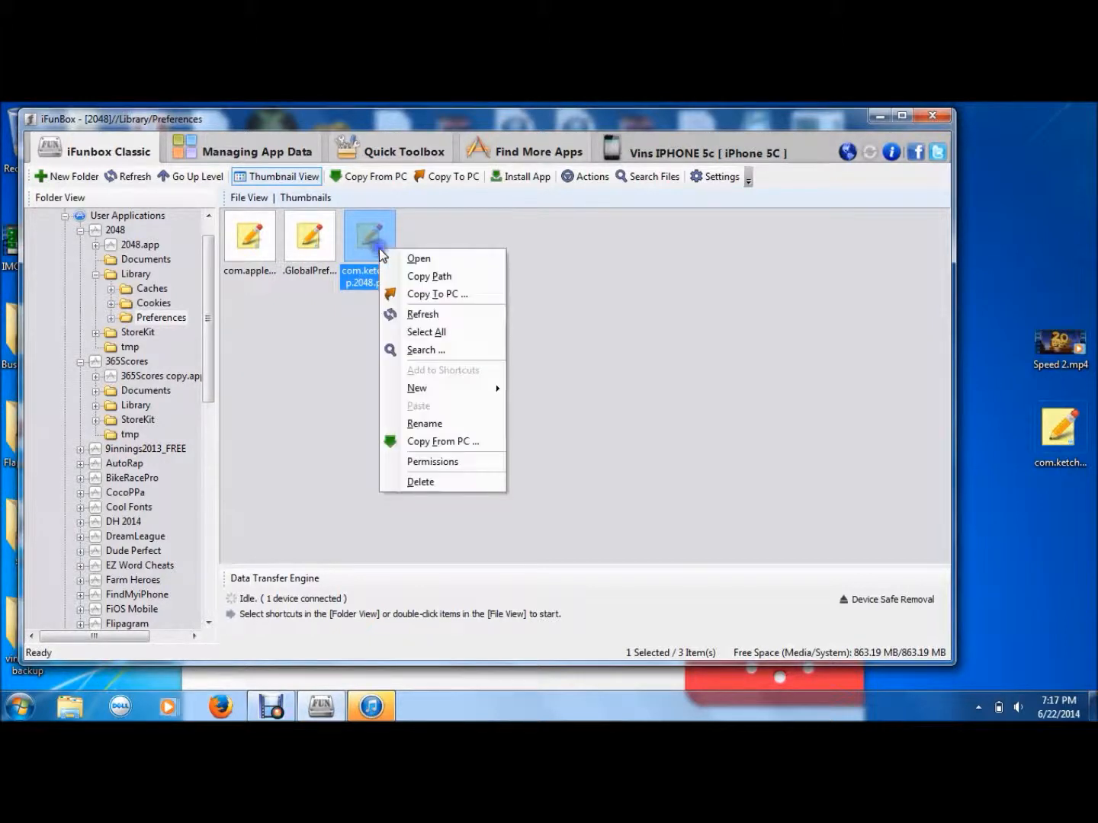
{"action": "left_click", "coordinate": [420, 482]}
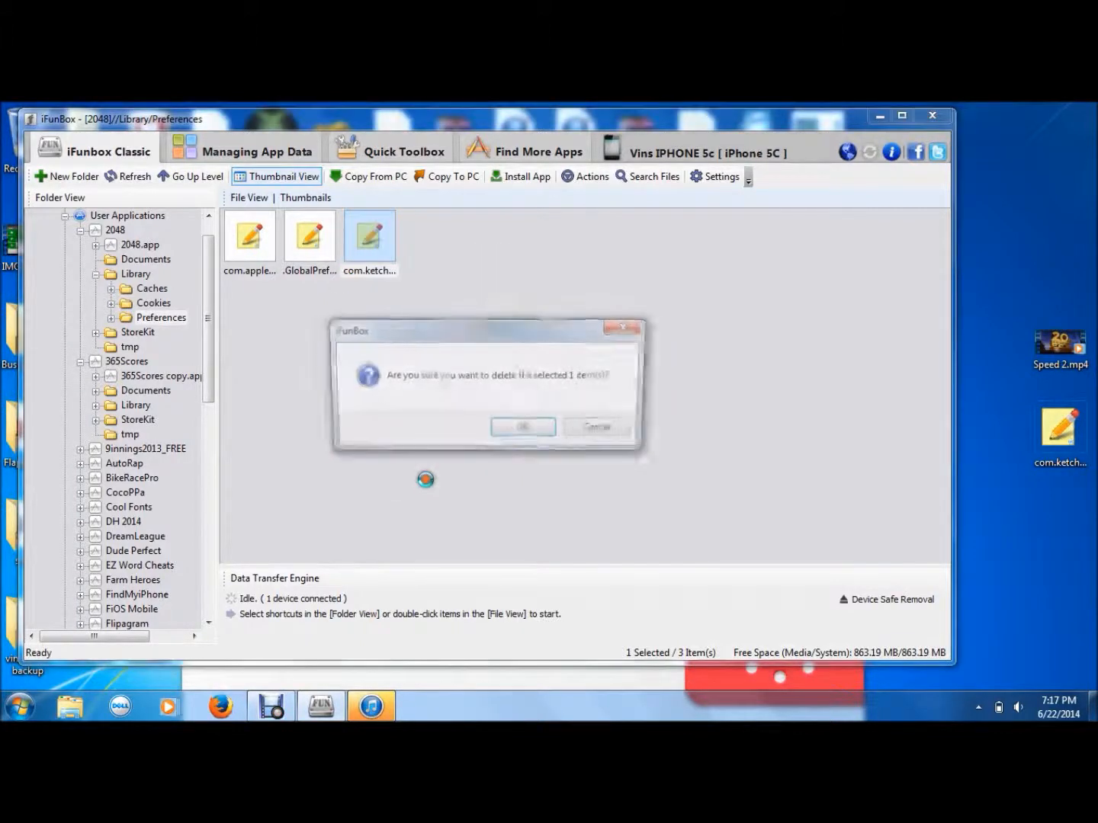
{"action": "left_click", "coordinate": [524, 427]}
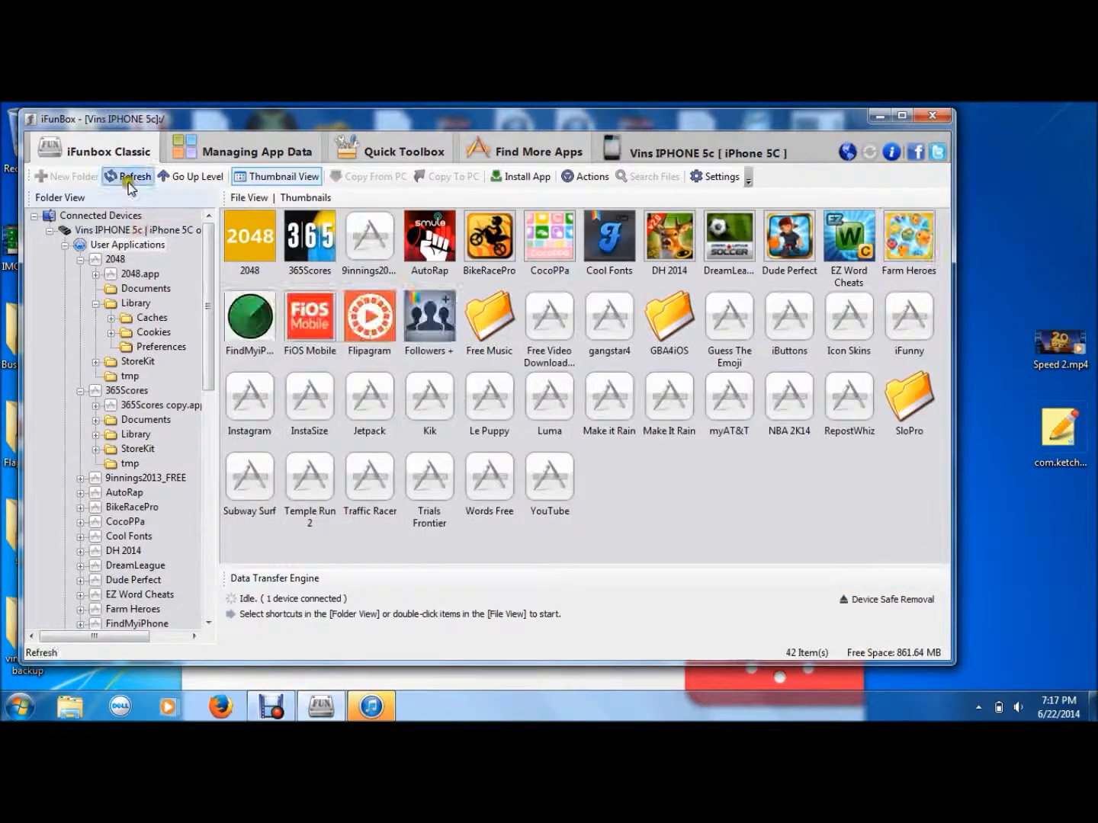
Refresh the iPhone's User Applications list until all 42 app icons load
{"action": "left_click", "coordinate": [128, 177]}
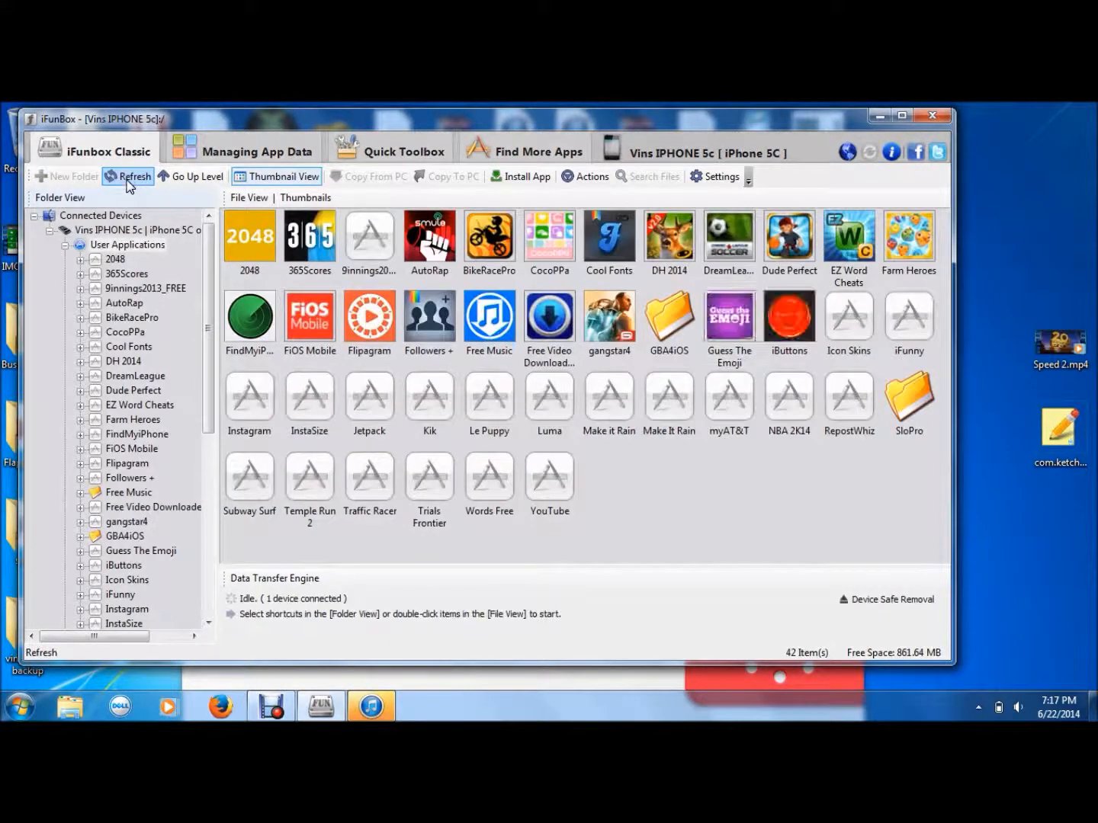
{"action": "left_click", "coordinate": [128, 177]}
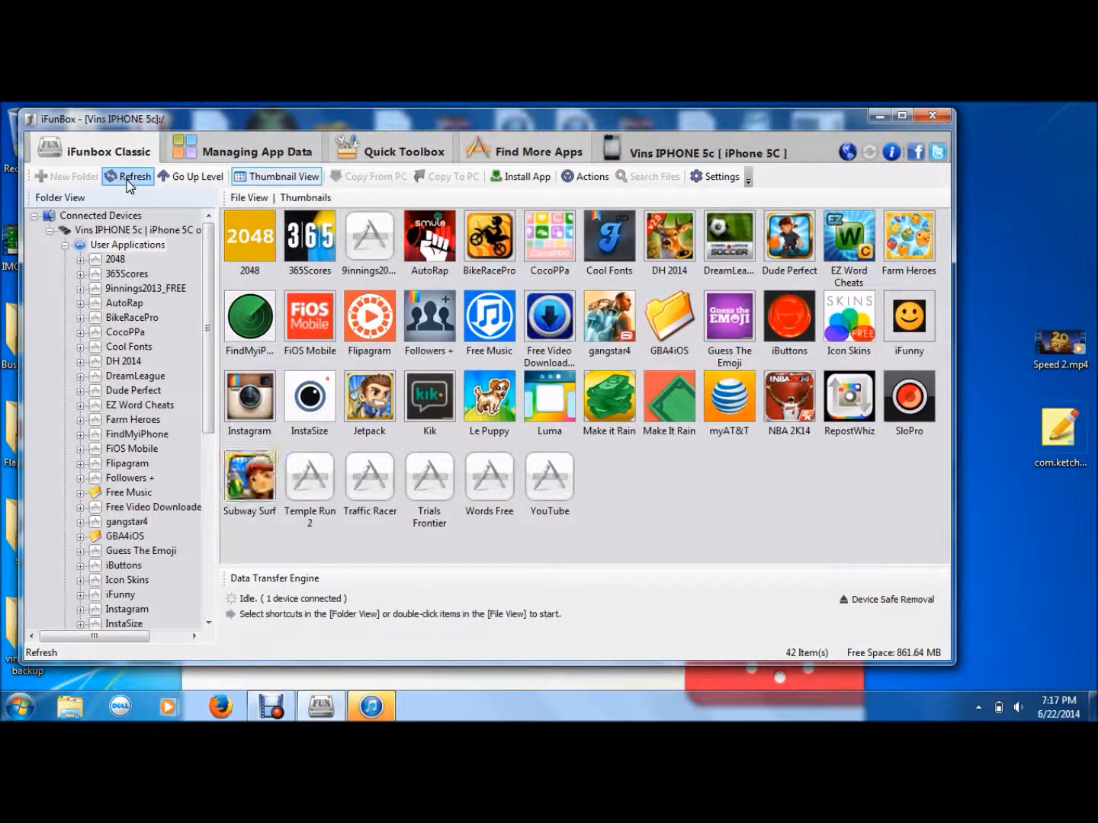
{"action": "left_click", "coordinate": [128, 177]}
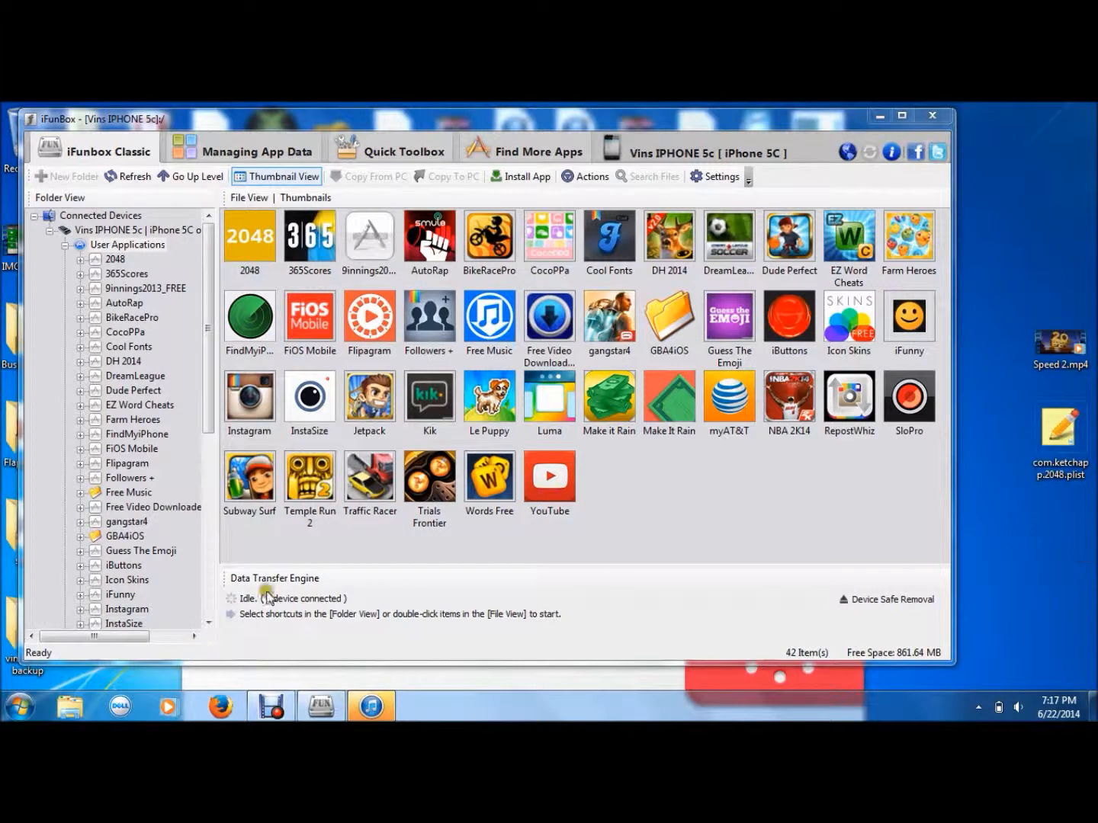
{"action": "mouse_move", "coordinate": [277, 643]}
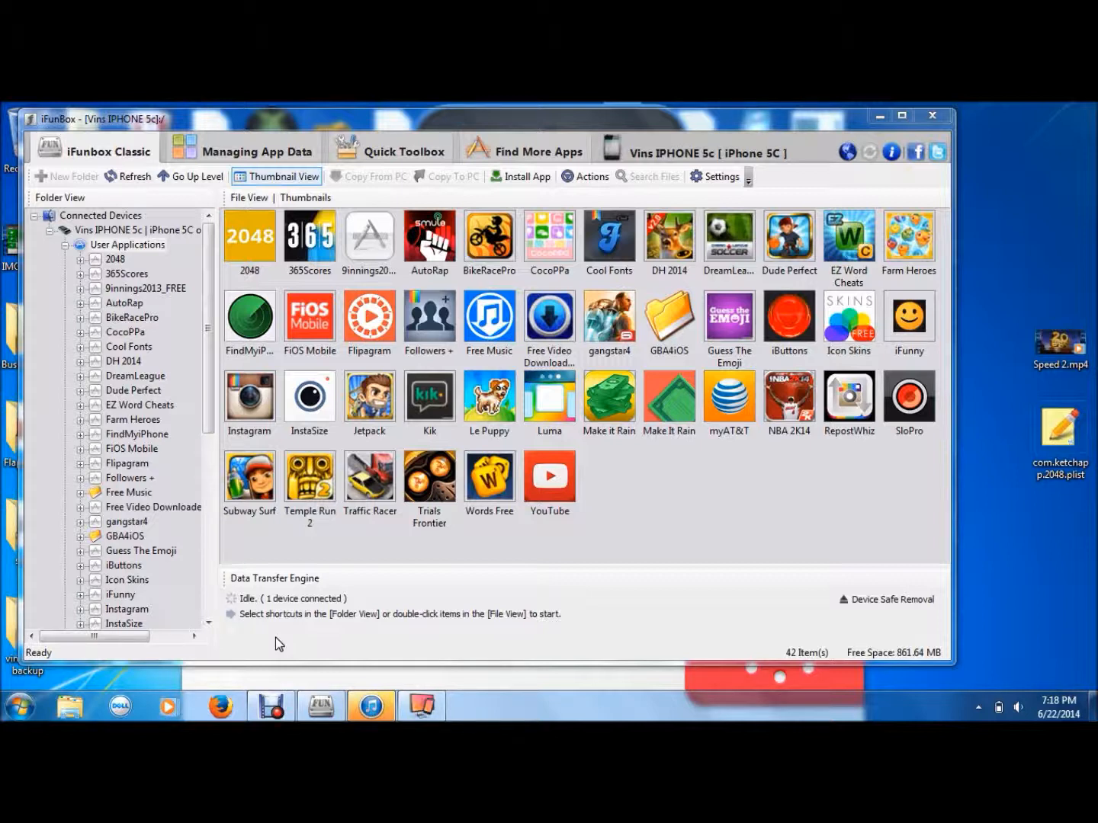
{"action": "mouse_move", "coordinate": [1037, 220]}
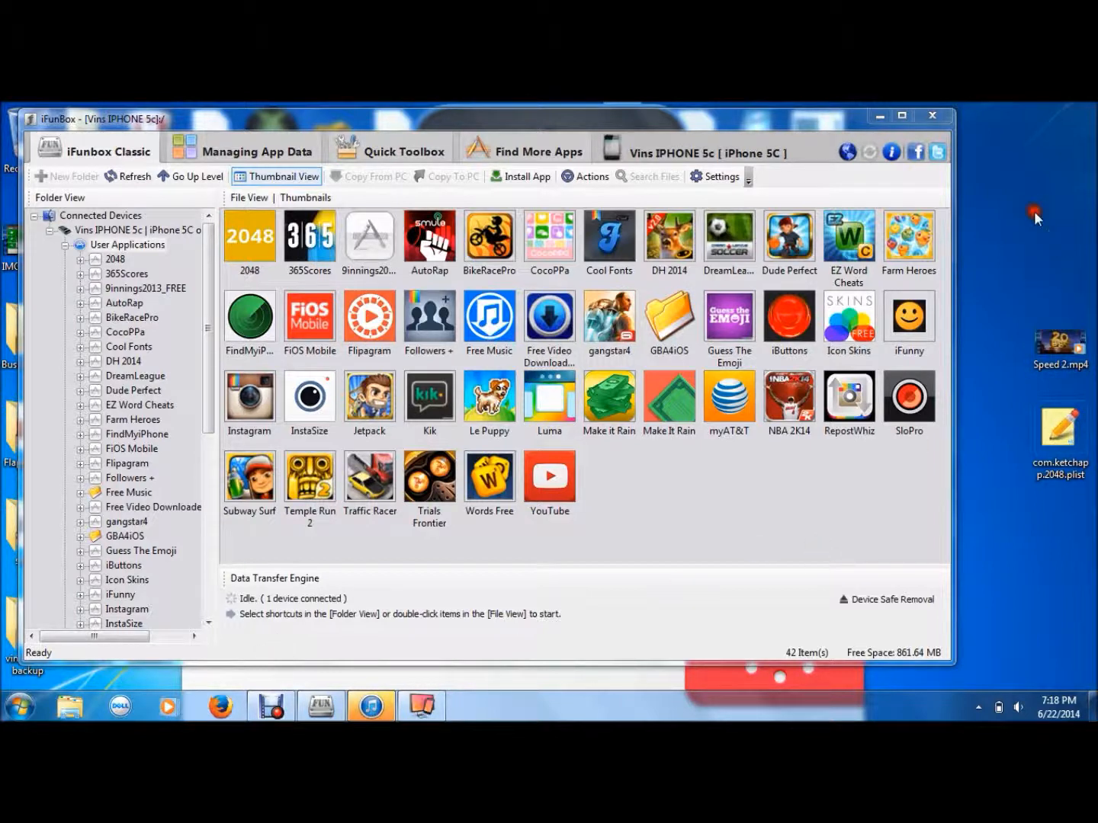